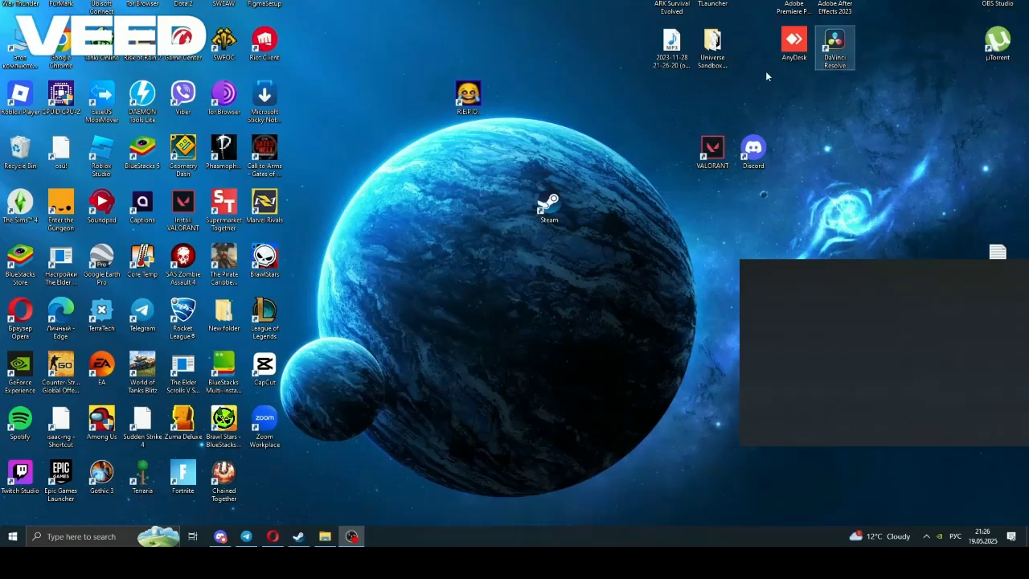
# Step: Launch Steam from its desktop shortcut
pyautogui.click(298, 536)
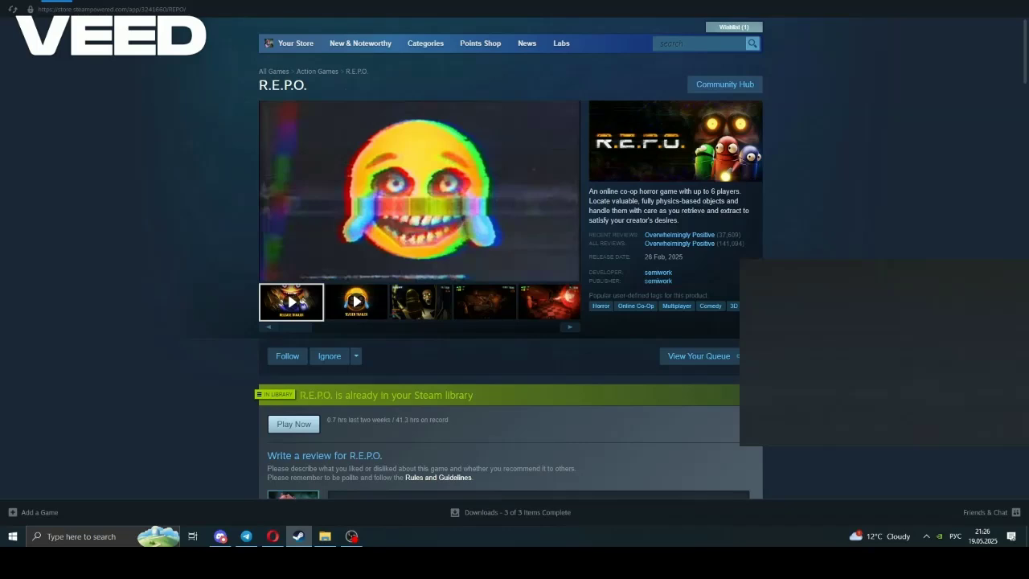
pyautogui.moveTo(540, 312)
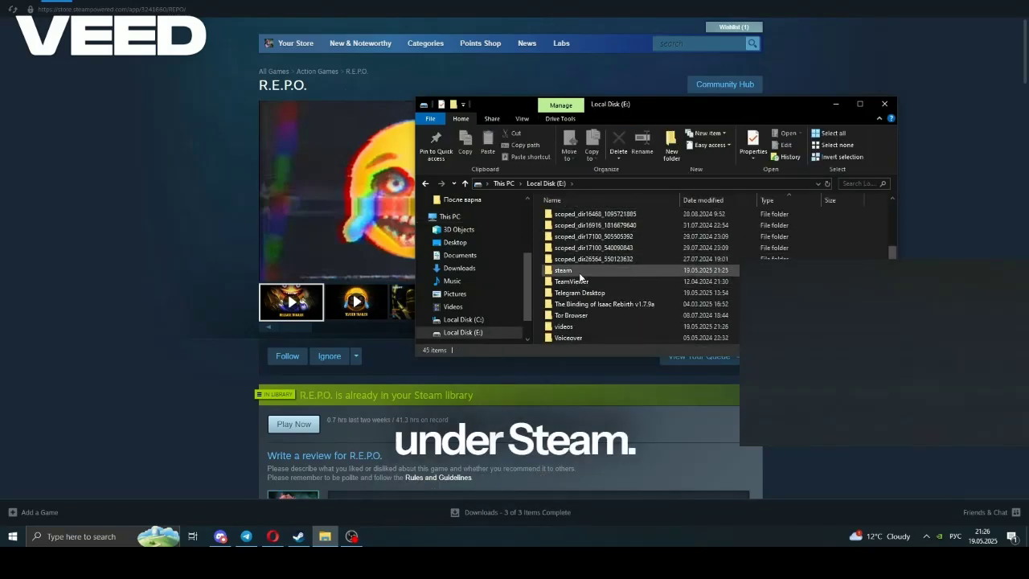
# Step: Browse to E:\steam\userdata to find the 3241660 folder, then return to Steam
pyautogui.doubleClick(563, 270)
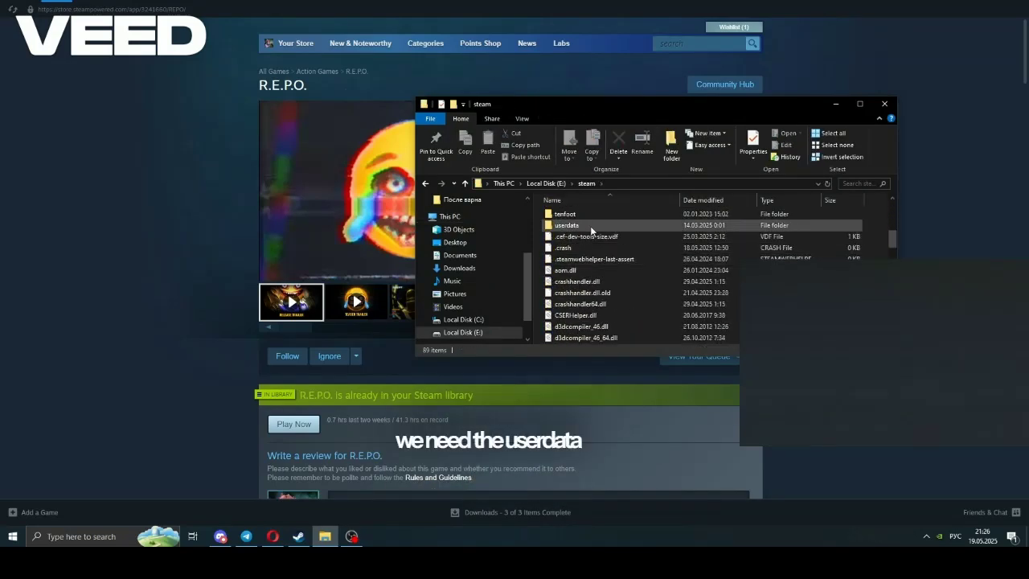
pyautogui.doubleClick(566, 225)
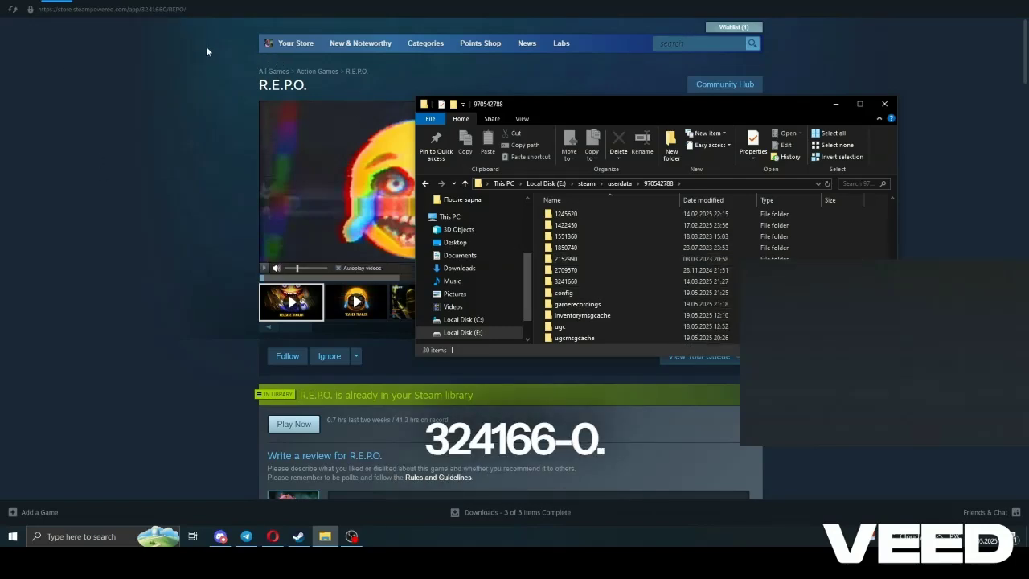
pyautogui.click(564, 281)
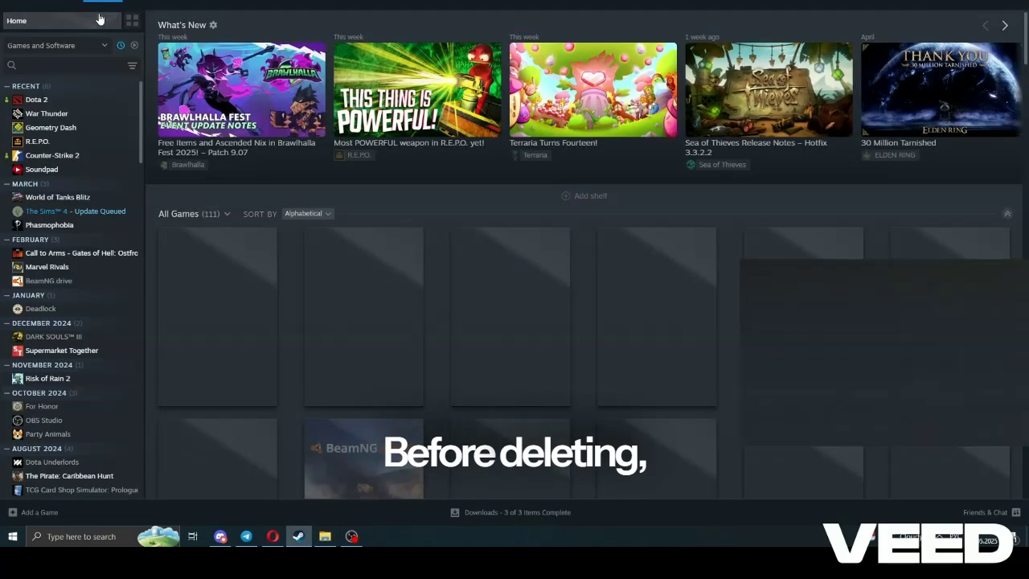
# Step: Open R.E.P.O. in the Steam library to check its cloud status
pyautogui.click(38, 141)
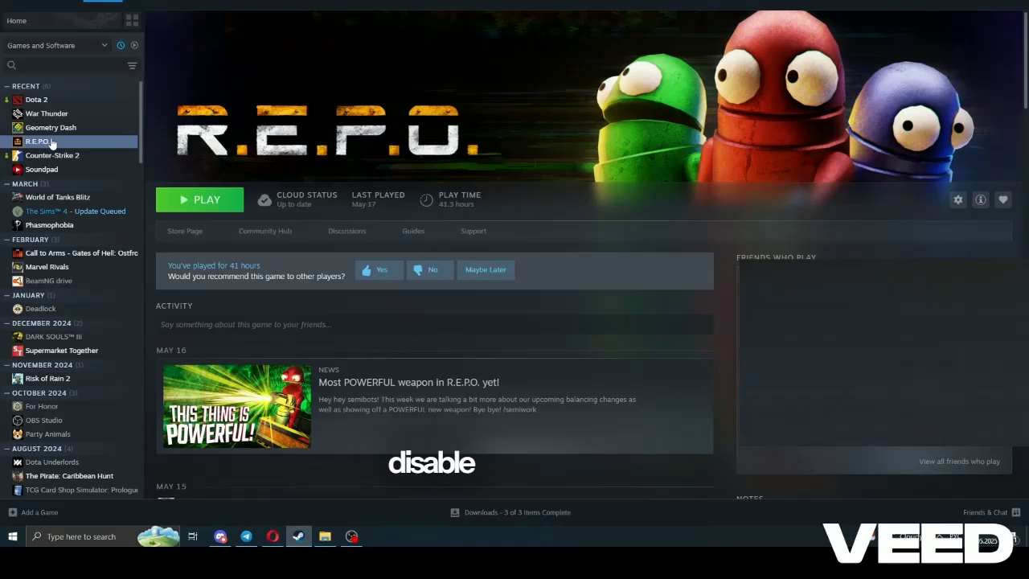